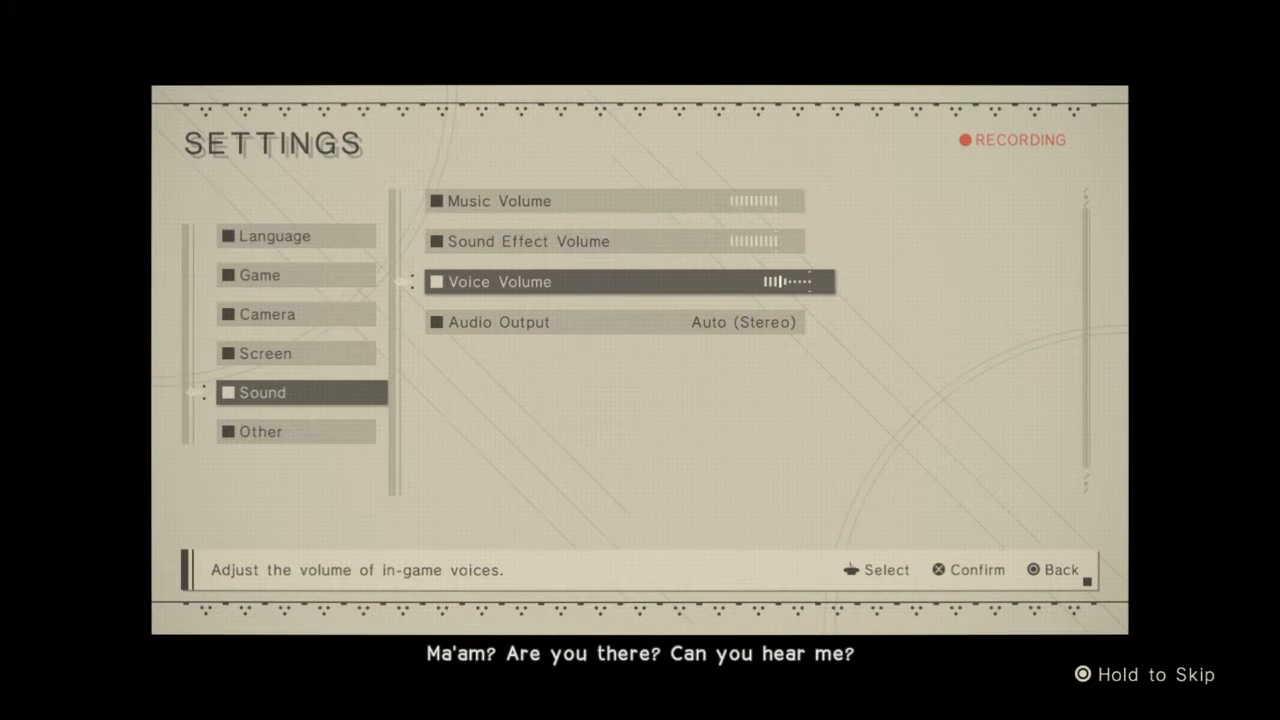
Step: Raise Voice Volume in the Sound settings until the bar is full
key("Right")
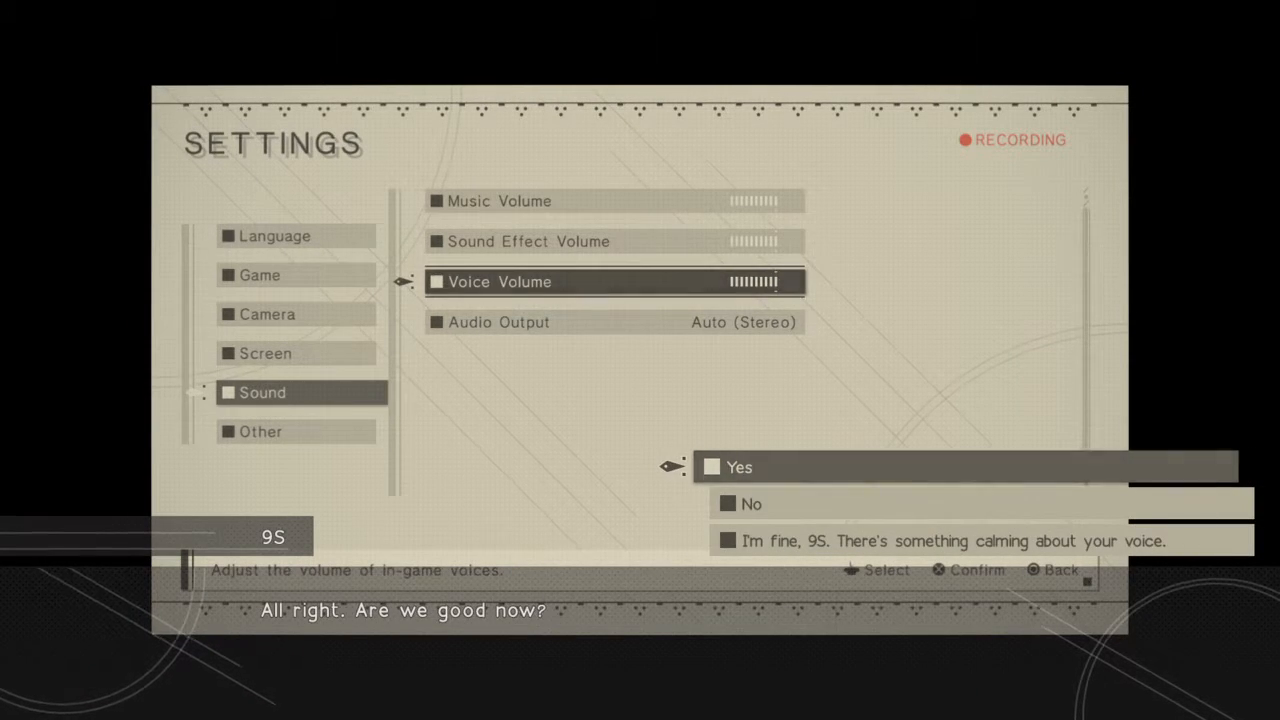
Step: Answer Yes to 9S's question and bring up the Self-Destruct On/Off choices
key("Down")
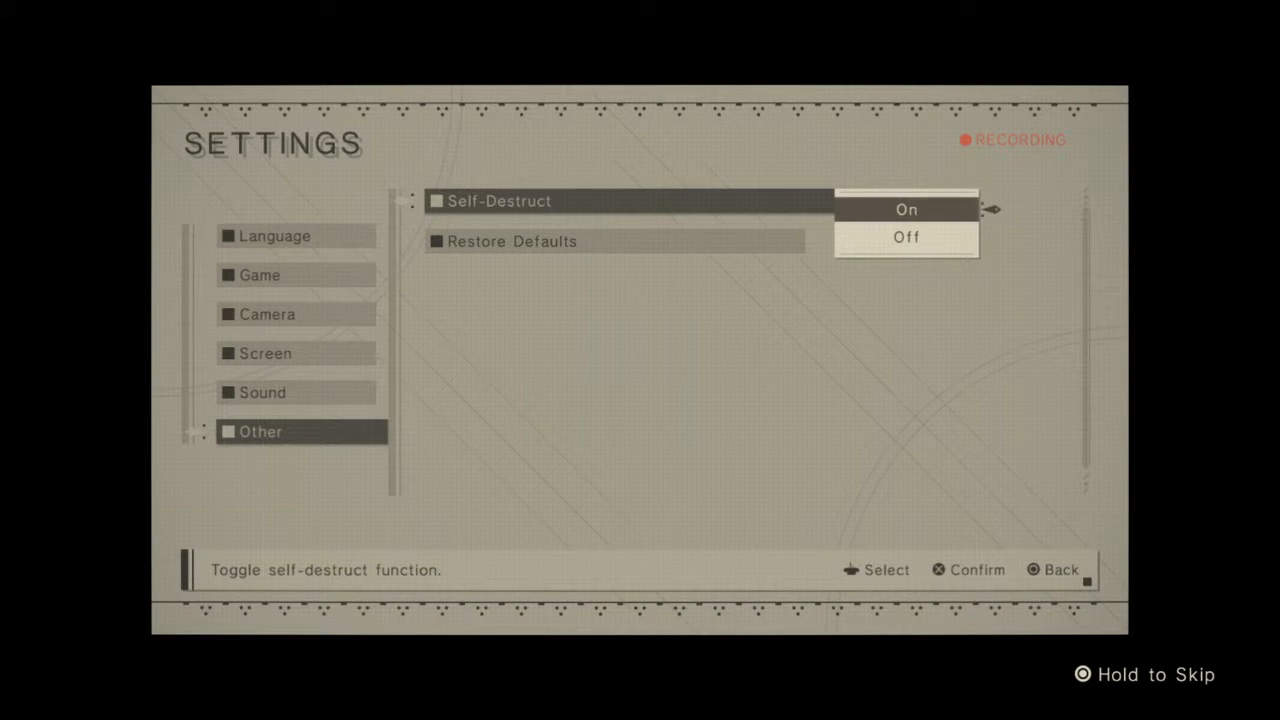
Step: Switch Self-Destruct Off, then back On after 9S objects, and leave the settings
key("Down")
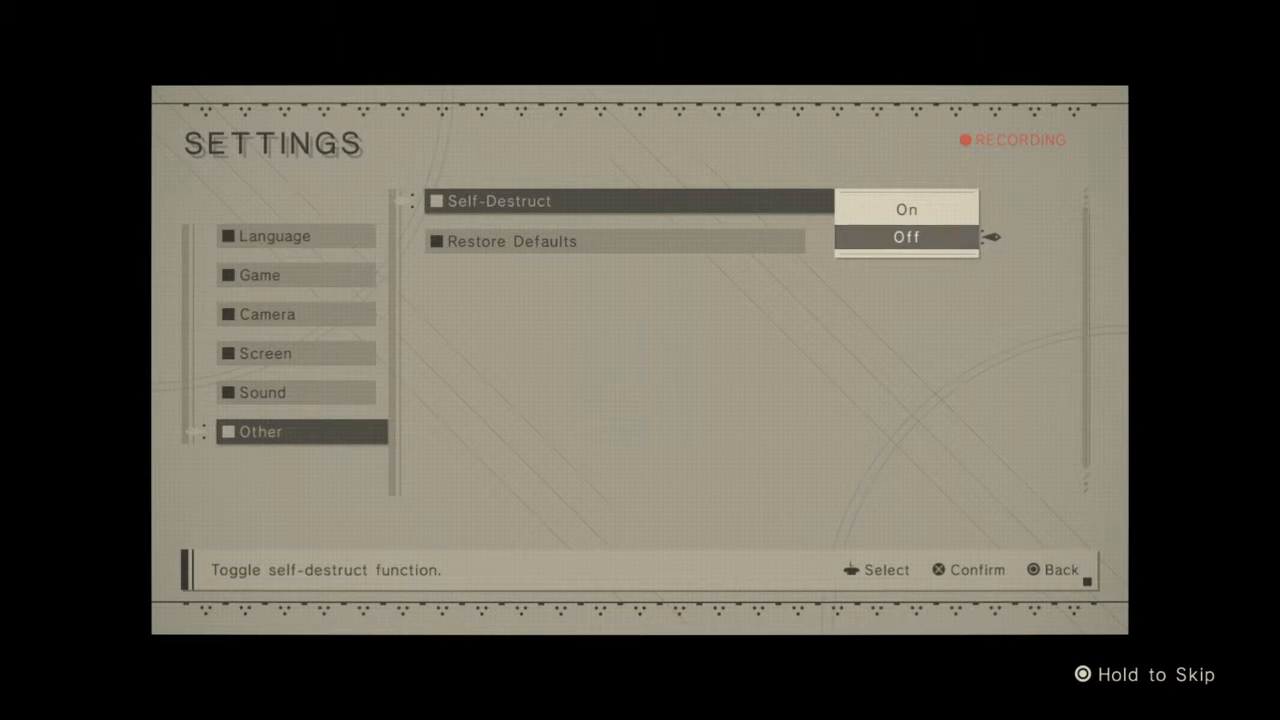
left_click(904, 236)
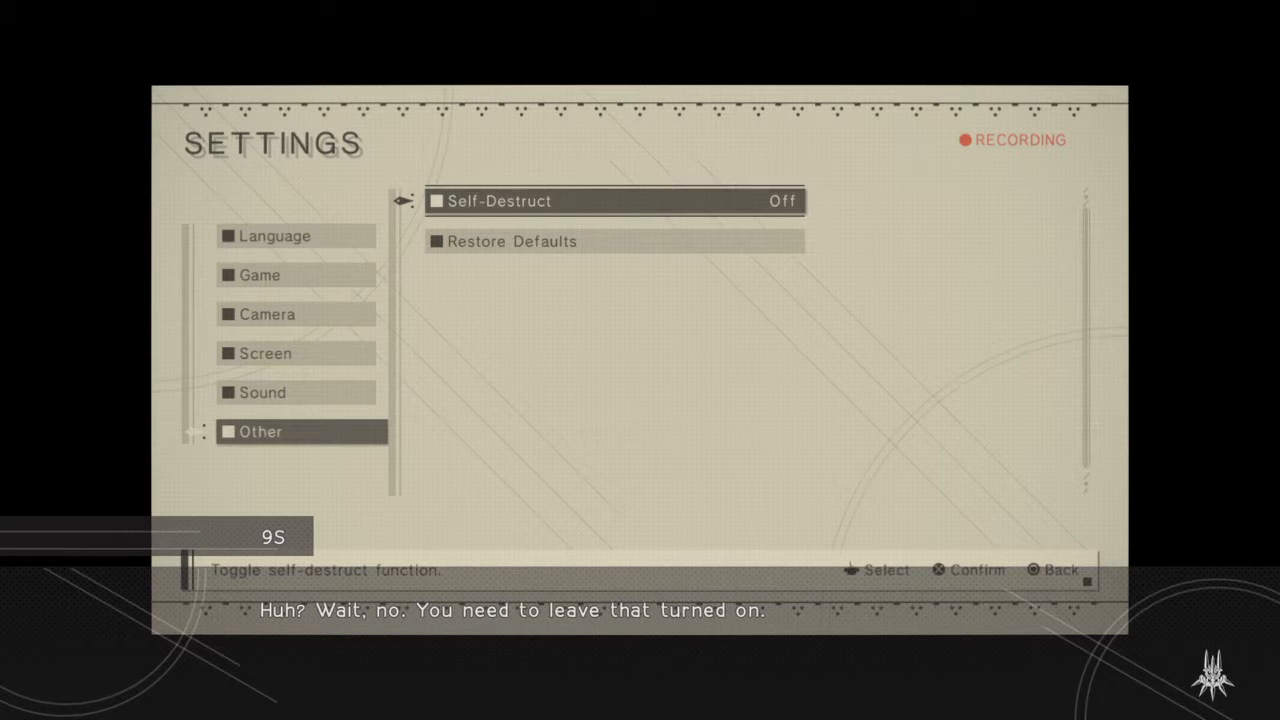
left_click(612, 200)
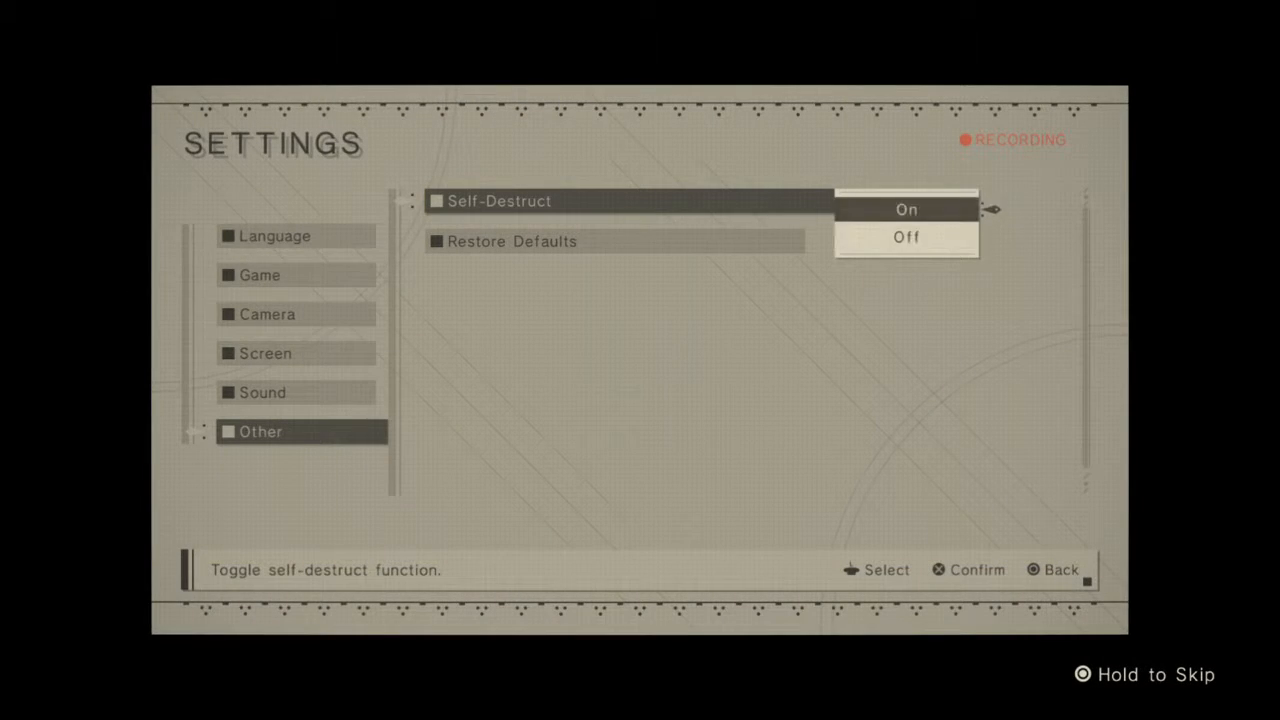
left_click(904, 210)
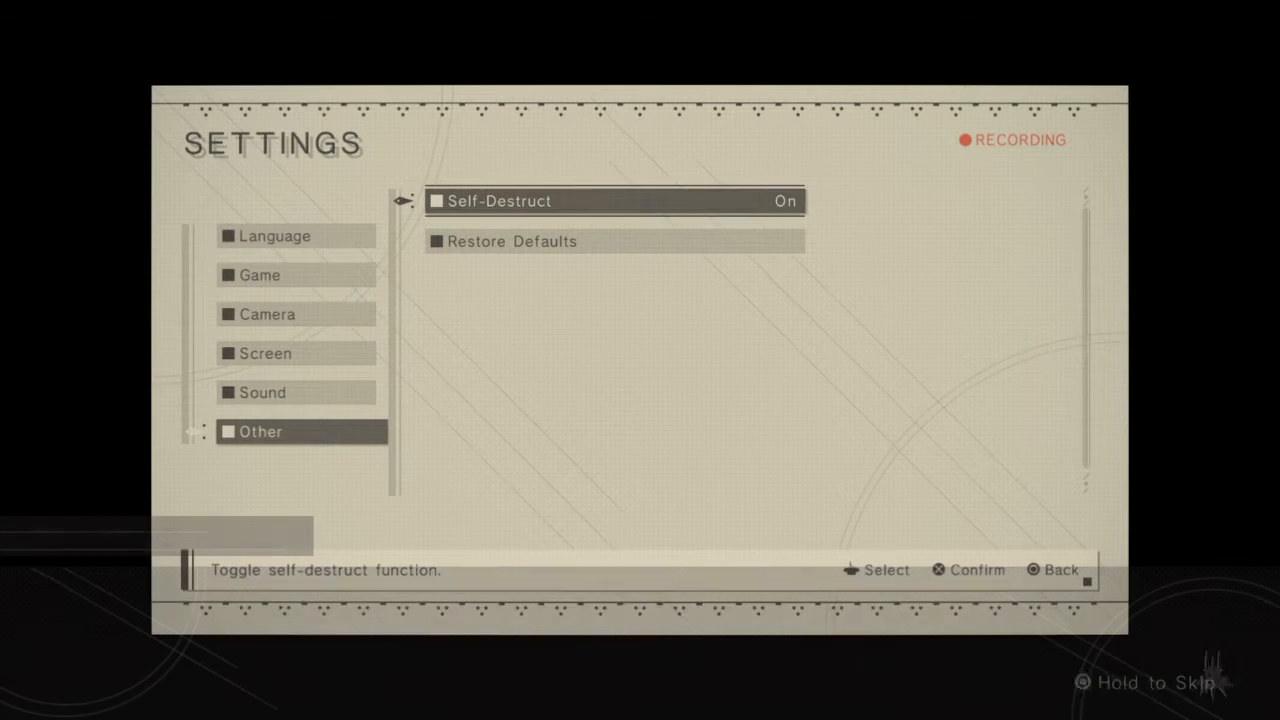
key("down")
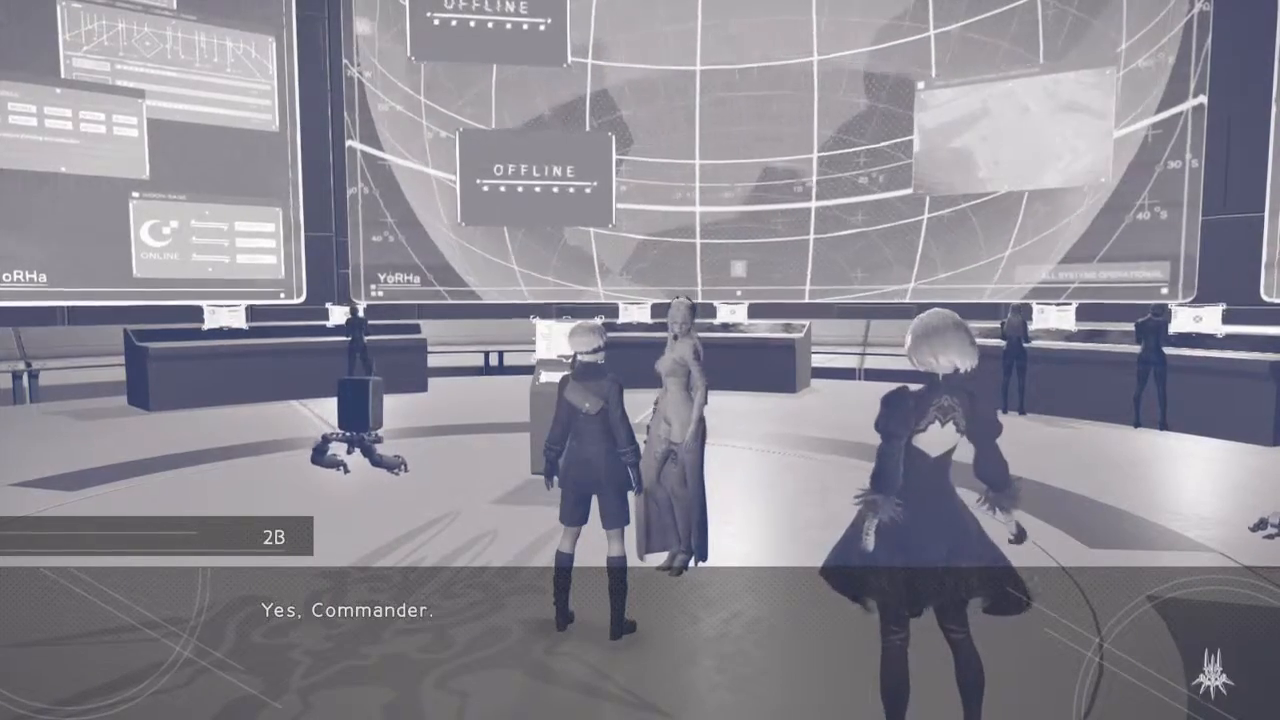
Step: Advance the Commander's dialogue addressing 2B in the Bunker command room
key("enter")
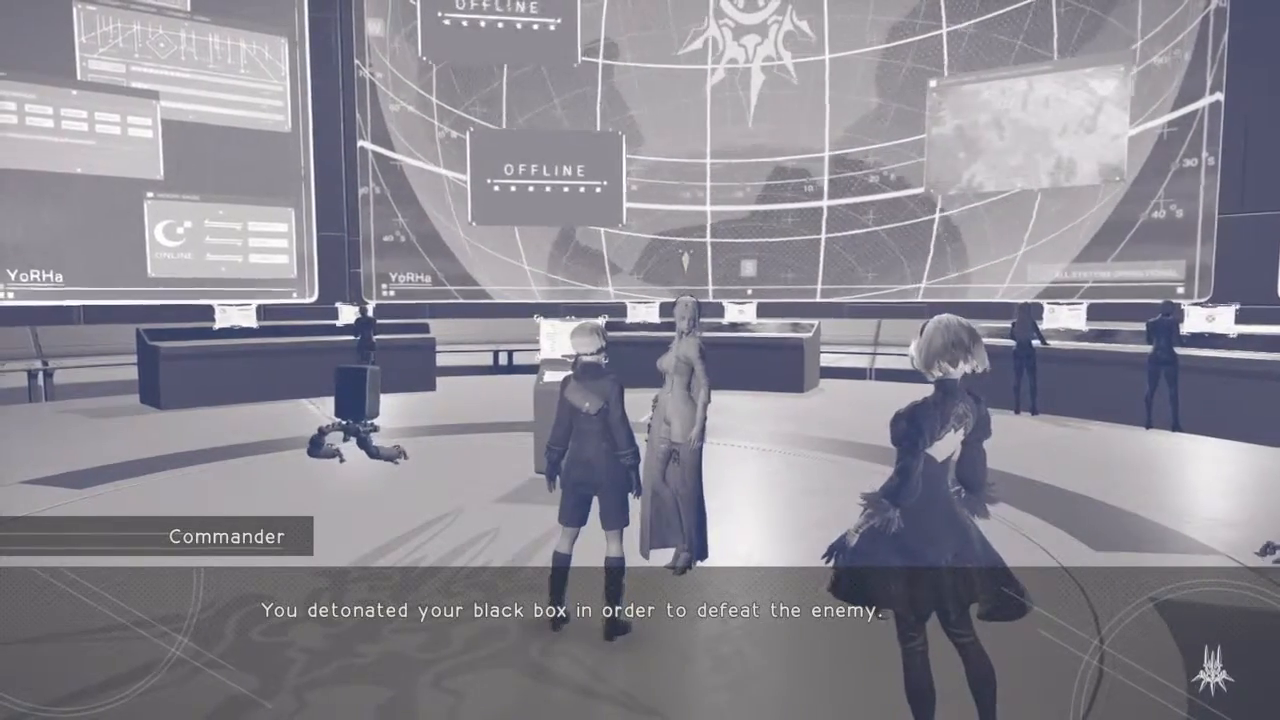